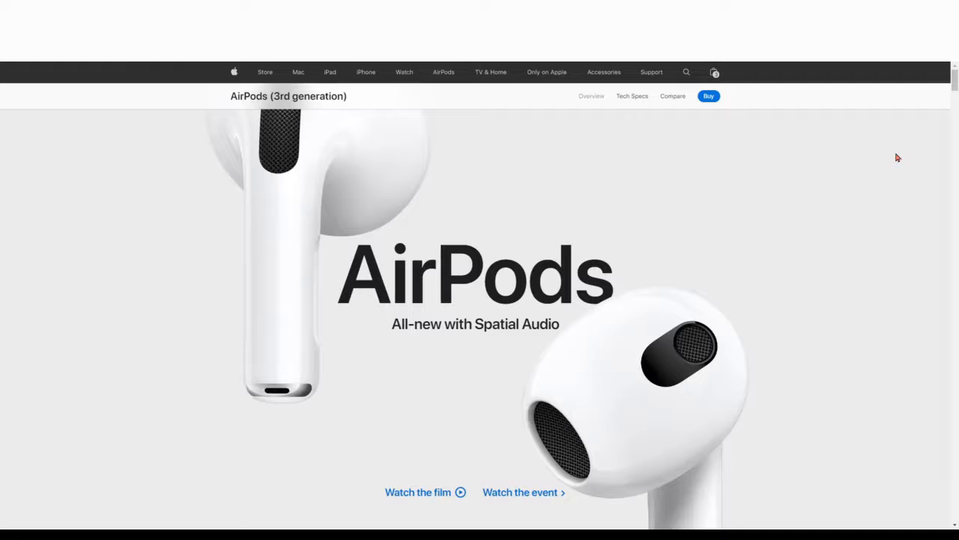
mouse_move(673, 223)
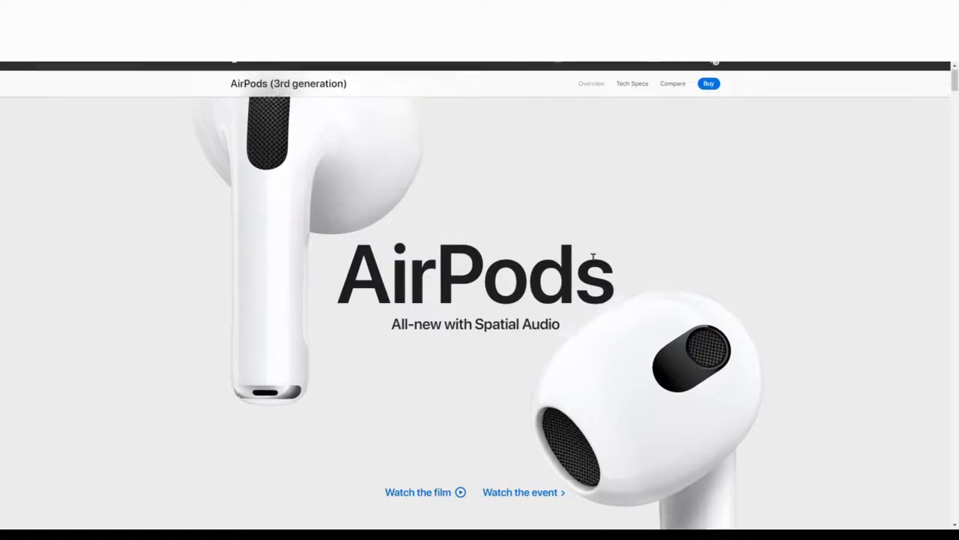
Scroll the AirPods (3rd generation) overview down to the 'Adaptive EQ' headline
scroll(down, 3)
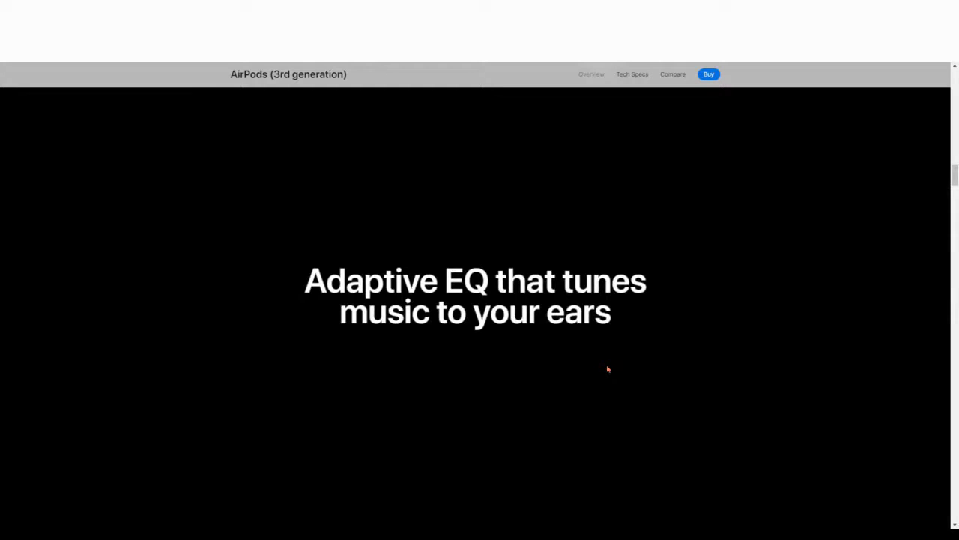
Scroll past Adaptive EQ to the 'longer battery life that charges up in a snap' animation
scroll(down, 3)
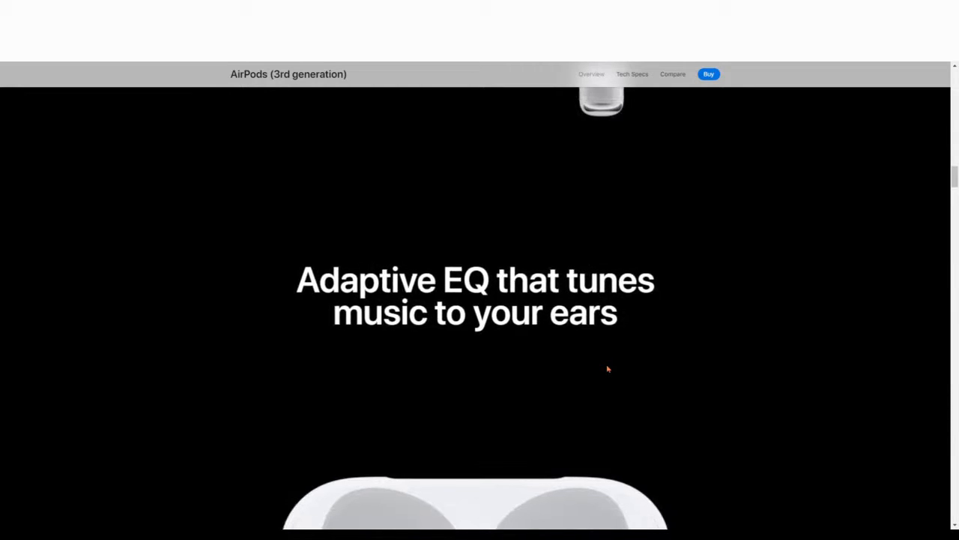
scroll(down, 3)
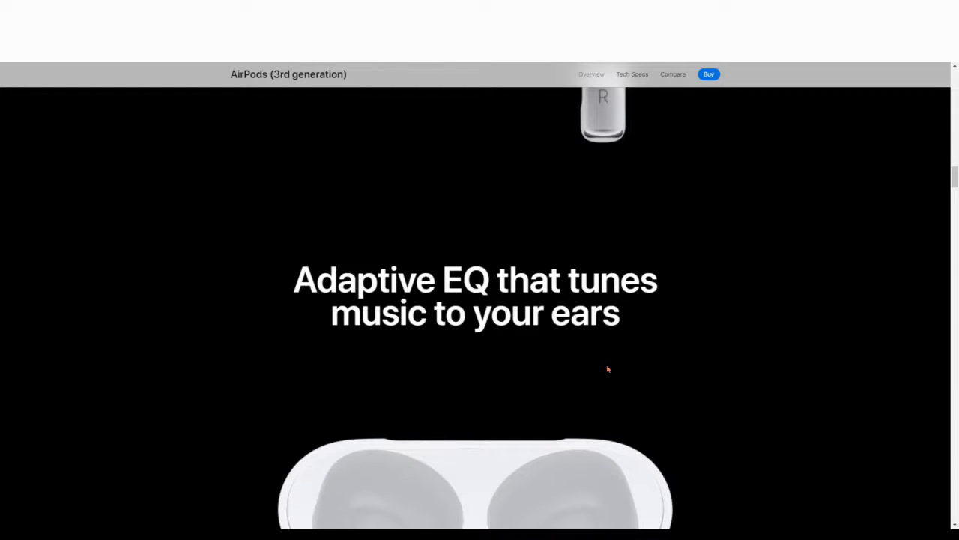
scroll(down, 3)
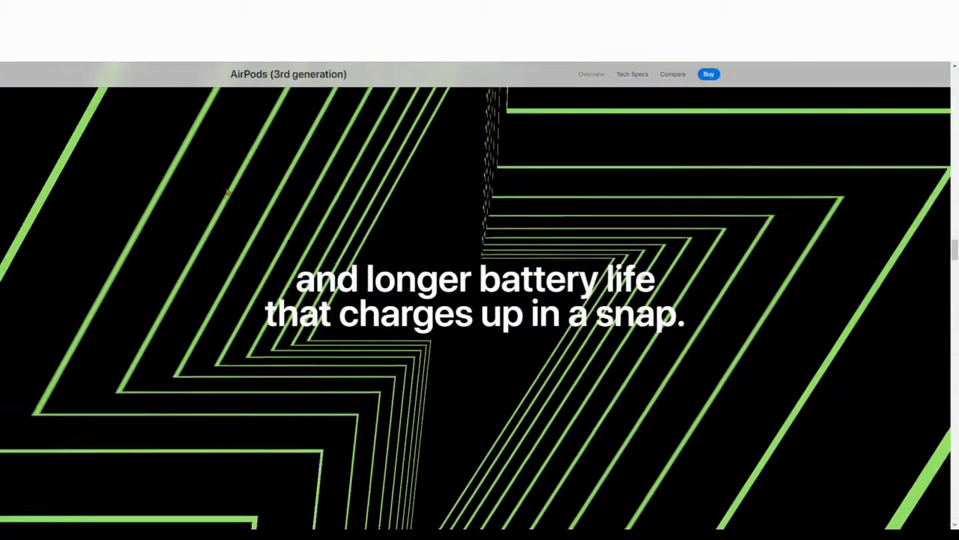
Scroll past the sweat-resistance and spatial audio panels to the 'Bass hits an all-time high' card
scroll(down, 3)
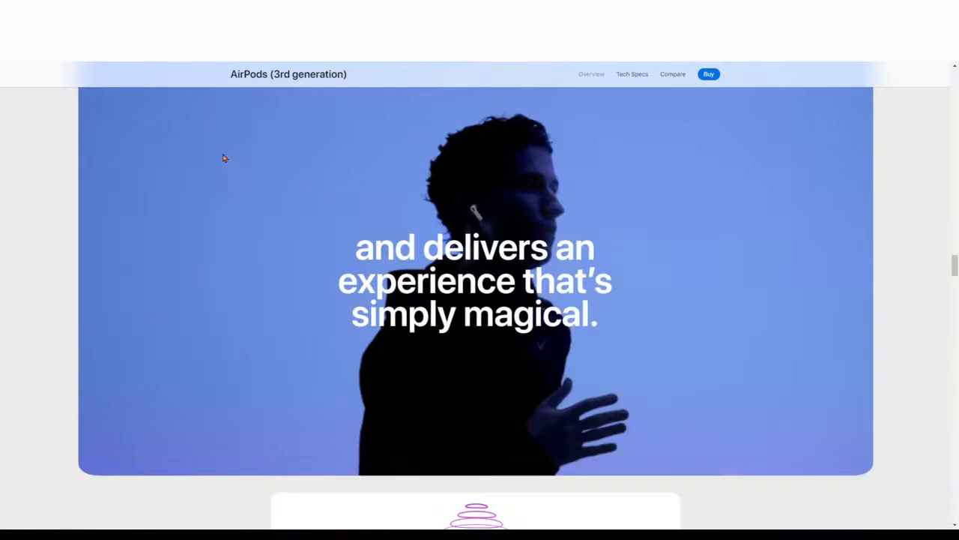
scroll(down, 3)
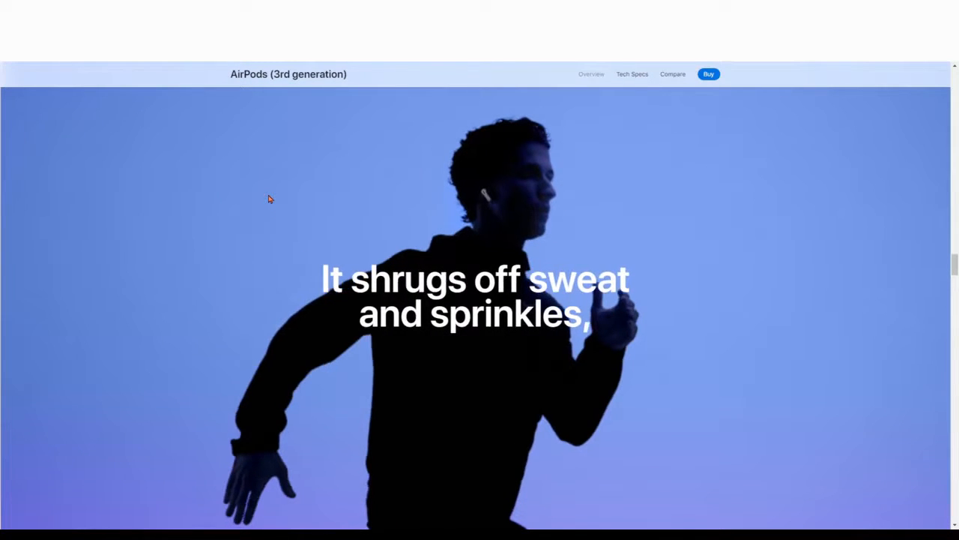
scroll(down, 3)
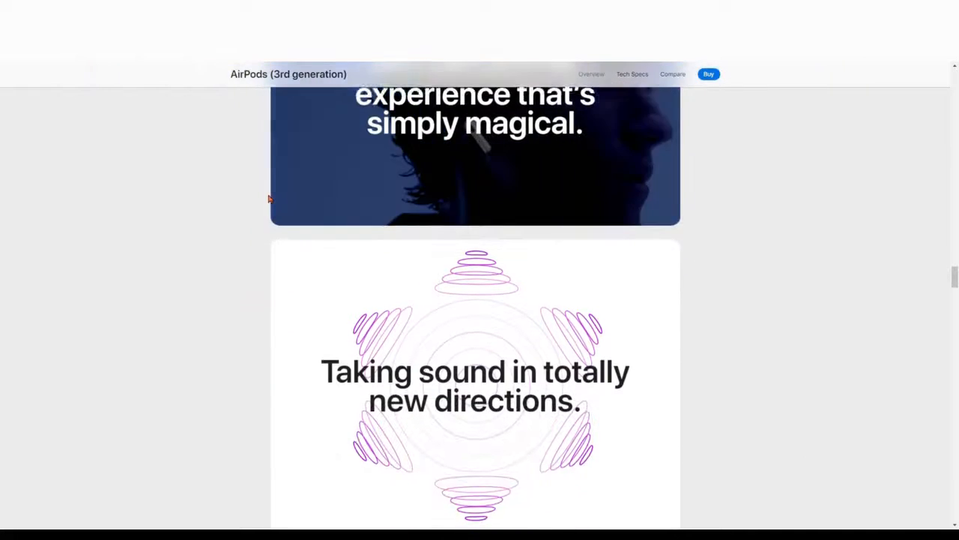
scroll(down, 3)
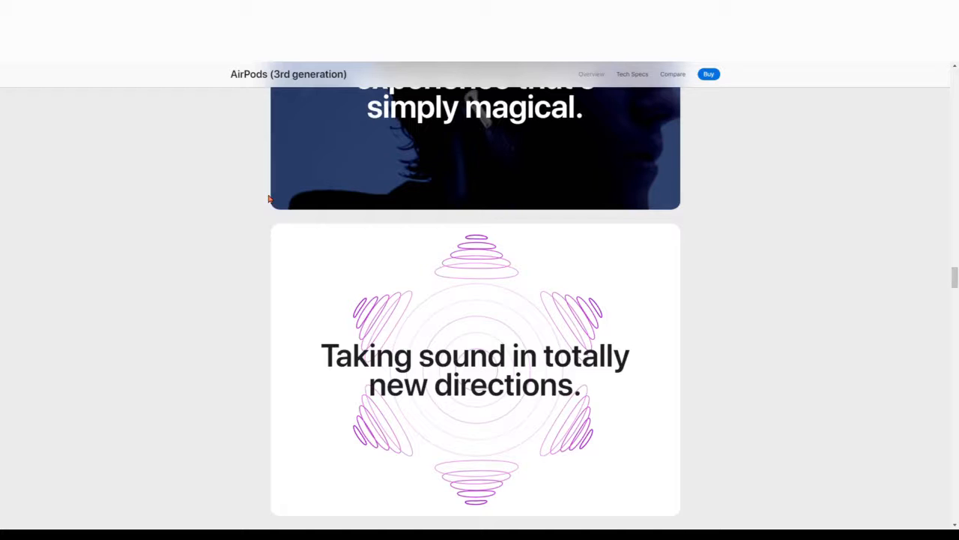
scroll(down, 3)
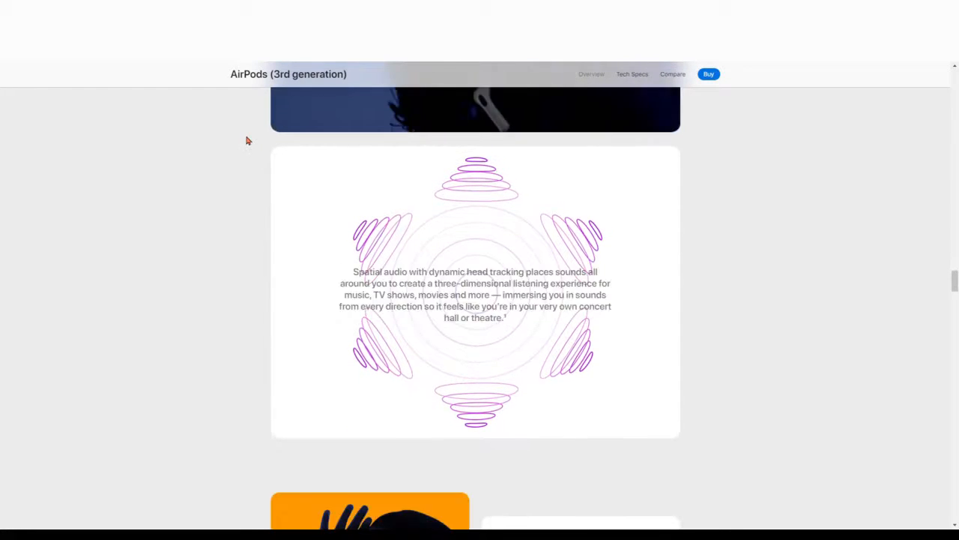
scroll(down, 3)
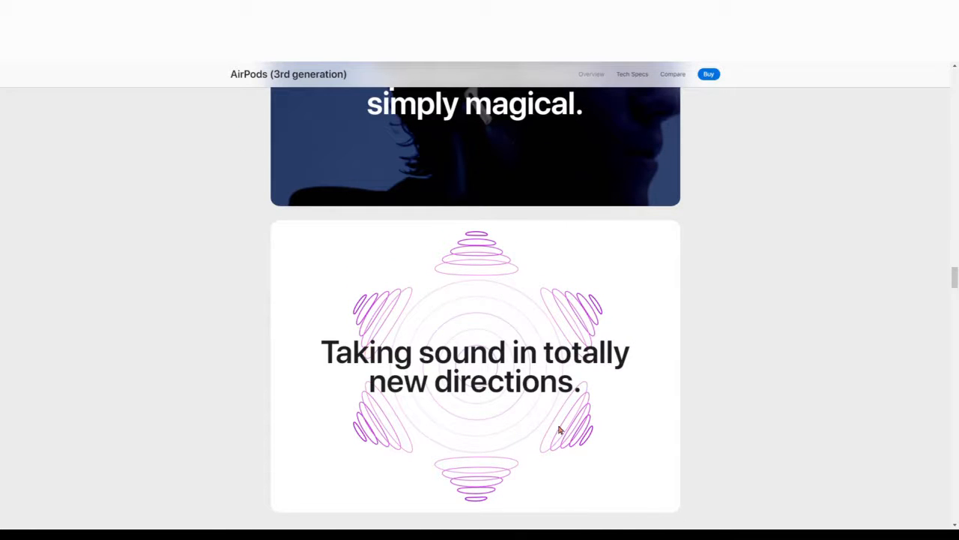
scroll(down, 3)
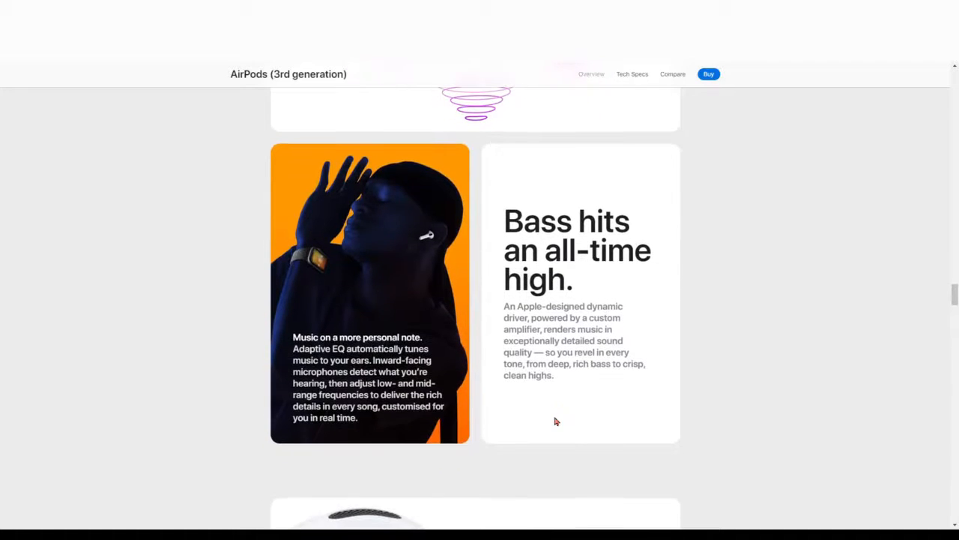
Scroll past the 'Mute the breeze' and FaceTime cards to the IPX4 and MagSafe Charging Case cards
scroll(down, 3)
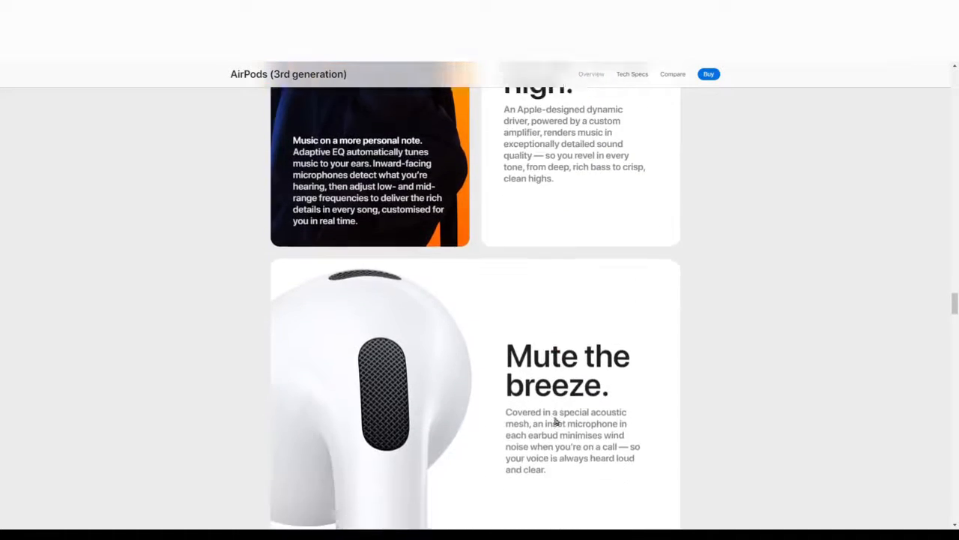
scroll(down, 3)
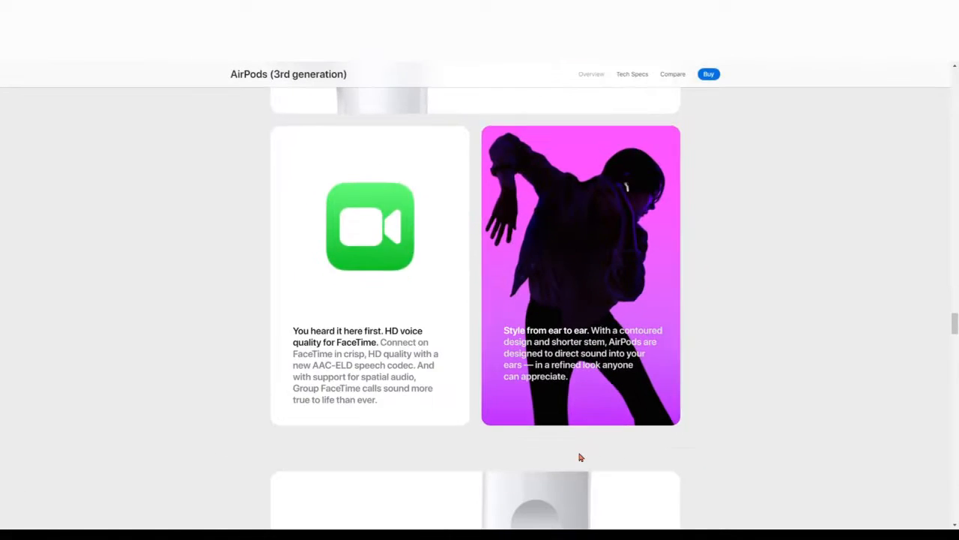
scroll(down, 3)
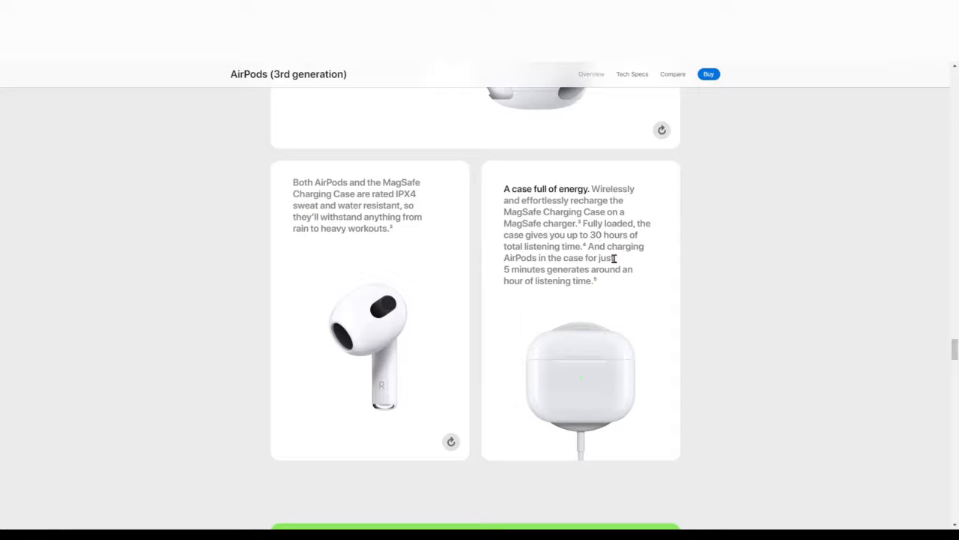
Scroll past the 6/30 hours battery panel and 'An instant connection' card onto the AirPods buy page
scroll(down, 3)
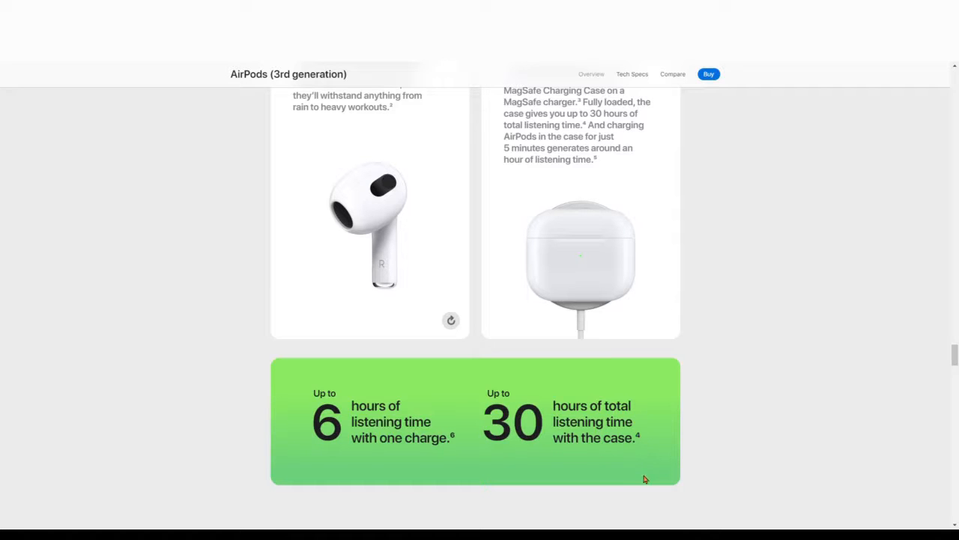
scroll(down, 3)
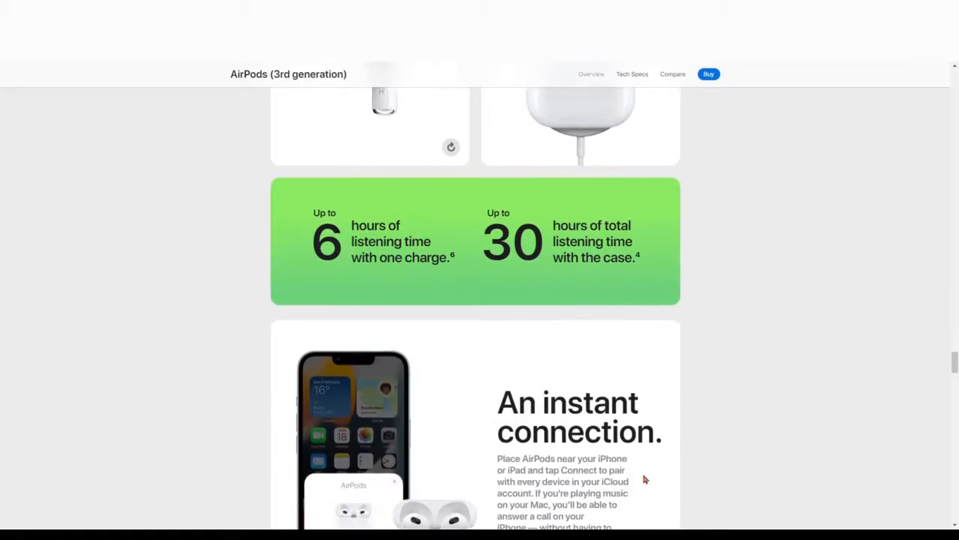
scroll(down, 3)
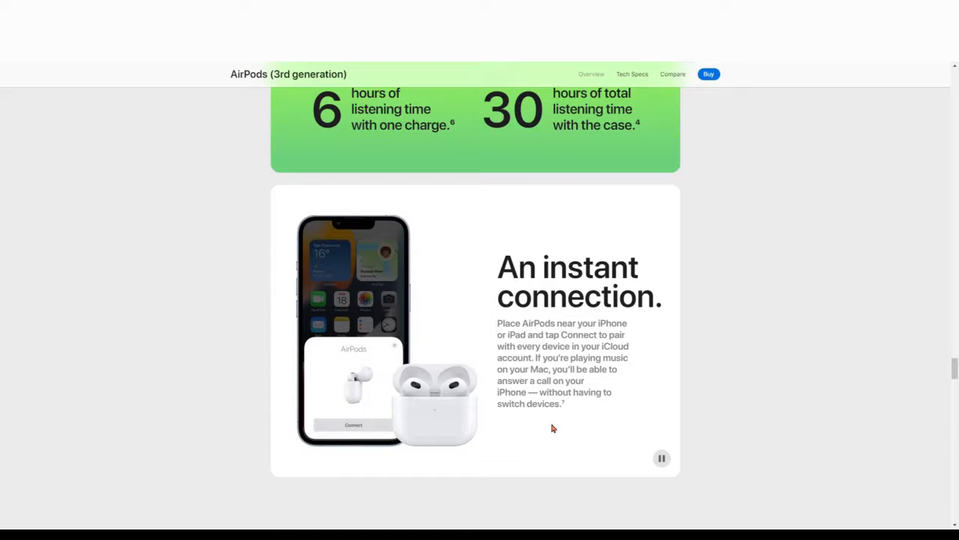
click(663, 459)
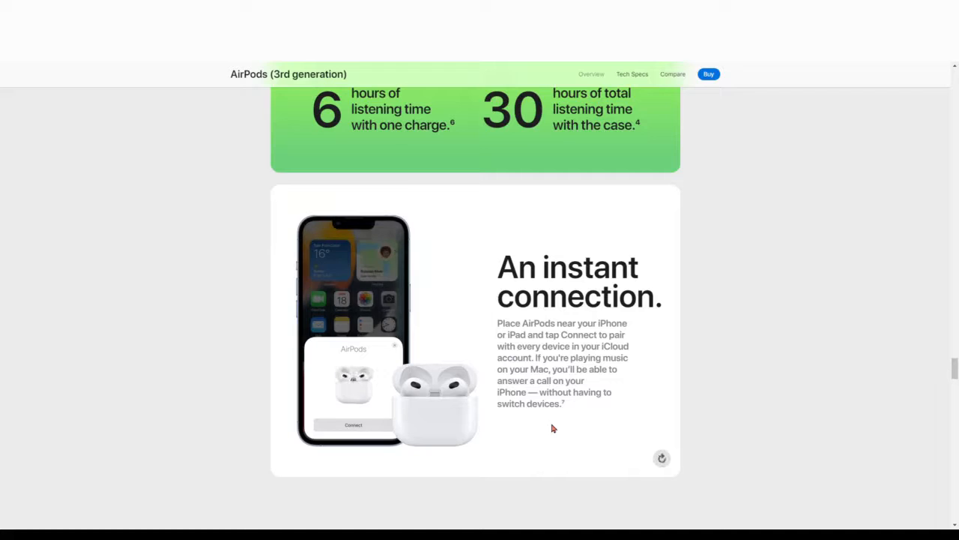
scroll(down, 3)
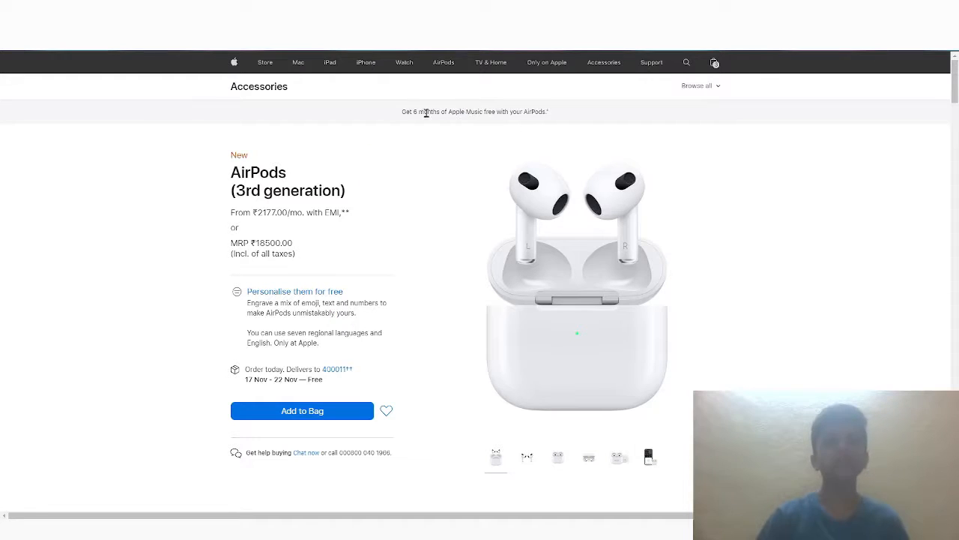
mouse_move(493, 123)
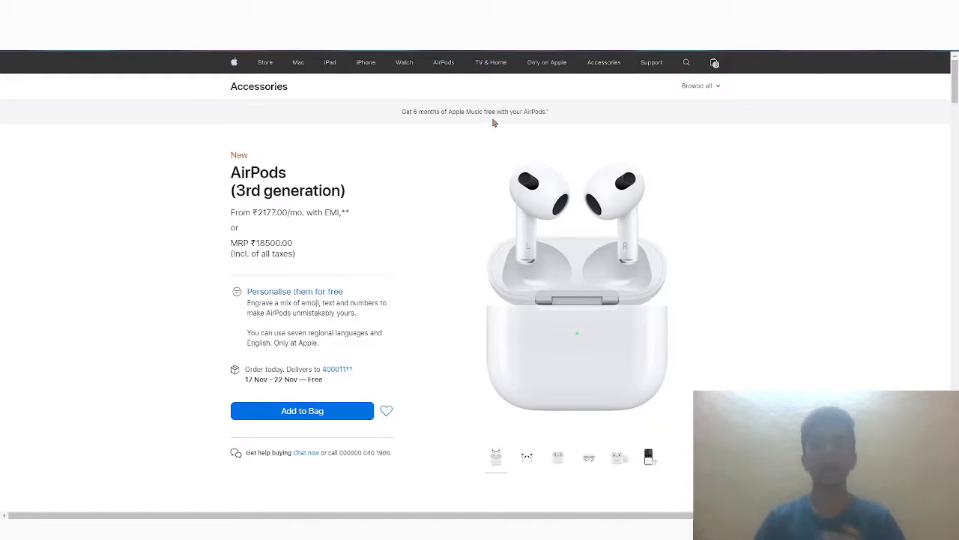
mouse_move(536, 125)
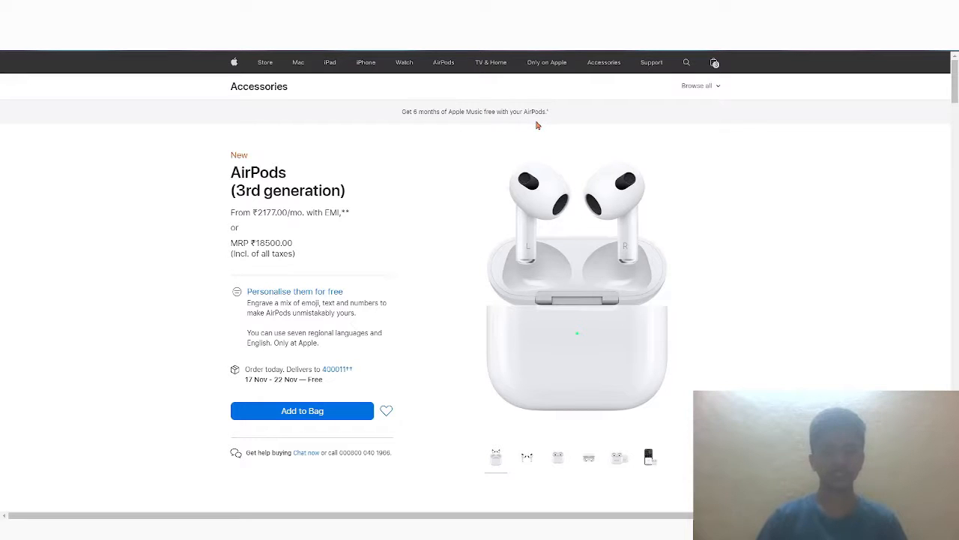